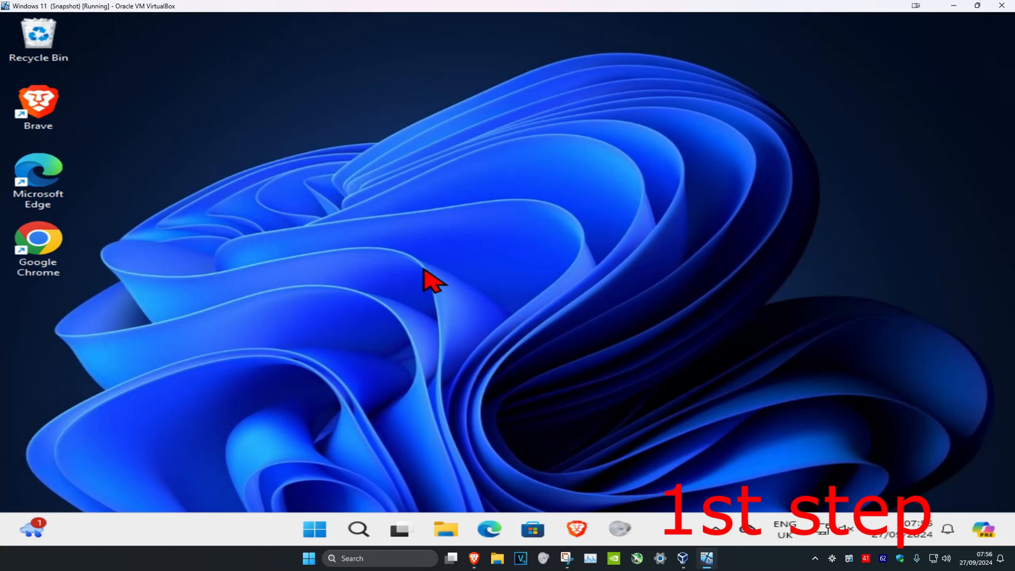
Search Windows for 'file explorer' and launch File Explorer from the results.
left_click(358, 529)
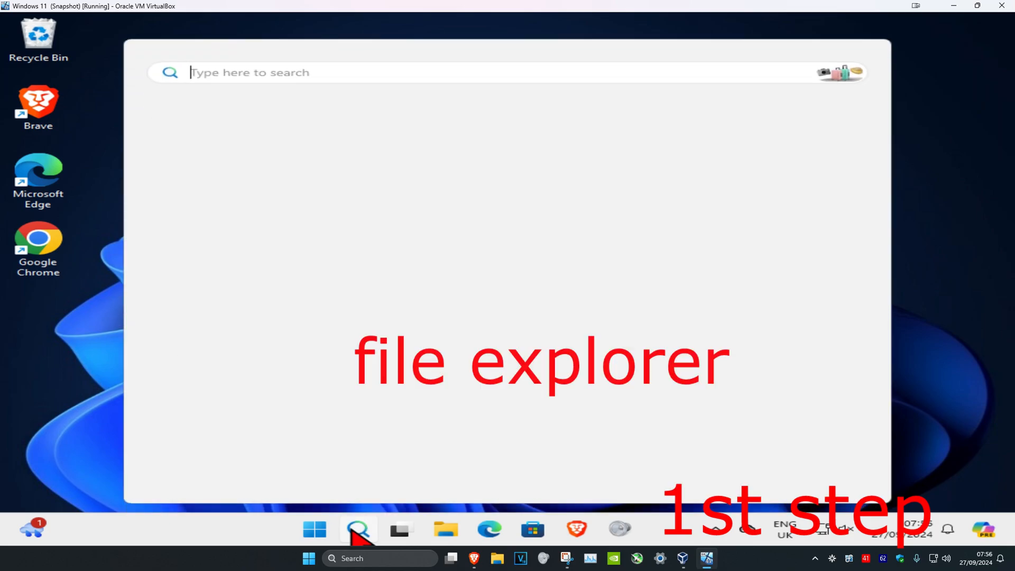
type("file explorer")
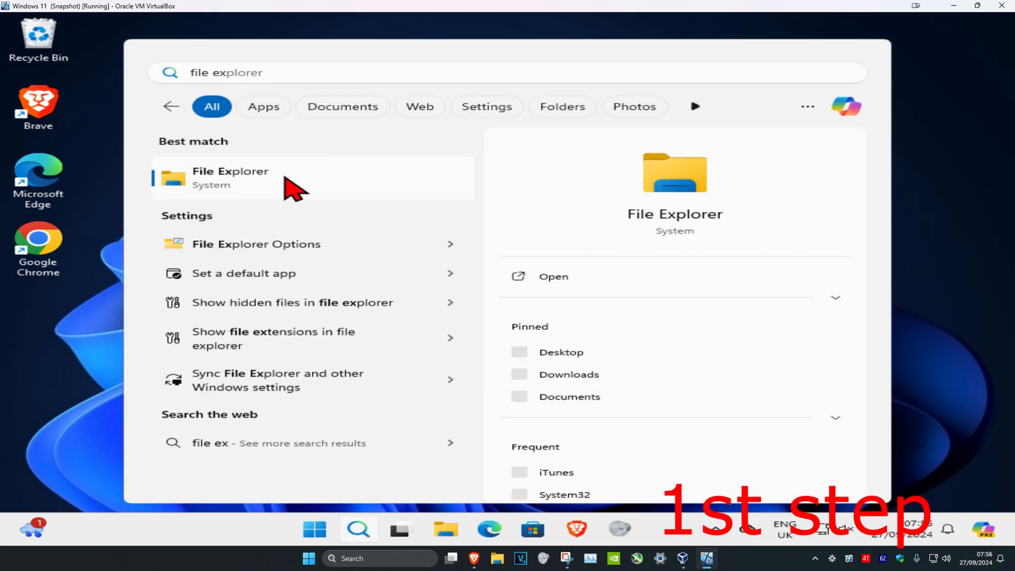
left_click(229, 178)
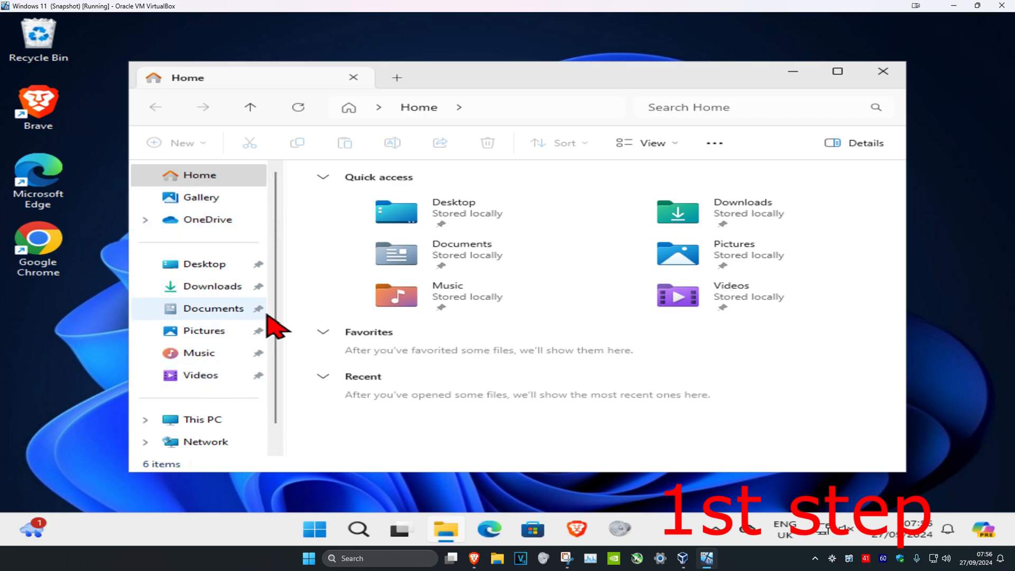
Browse This PC > Local Disk (C:) > Users > SpeedyTutorials > Music.
left_click(201, 419)
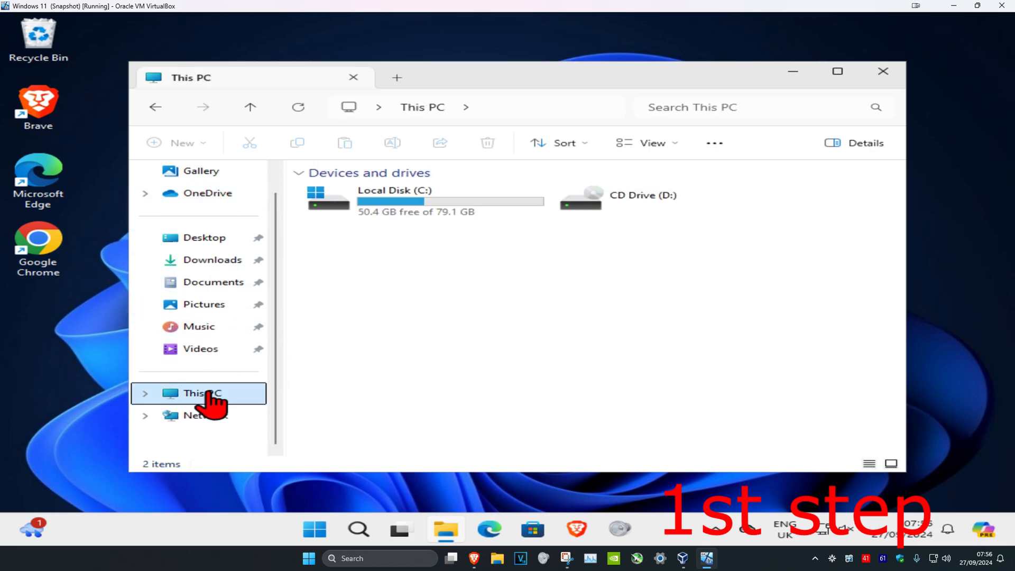
mouse_move(479, 287)
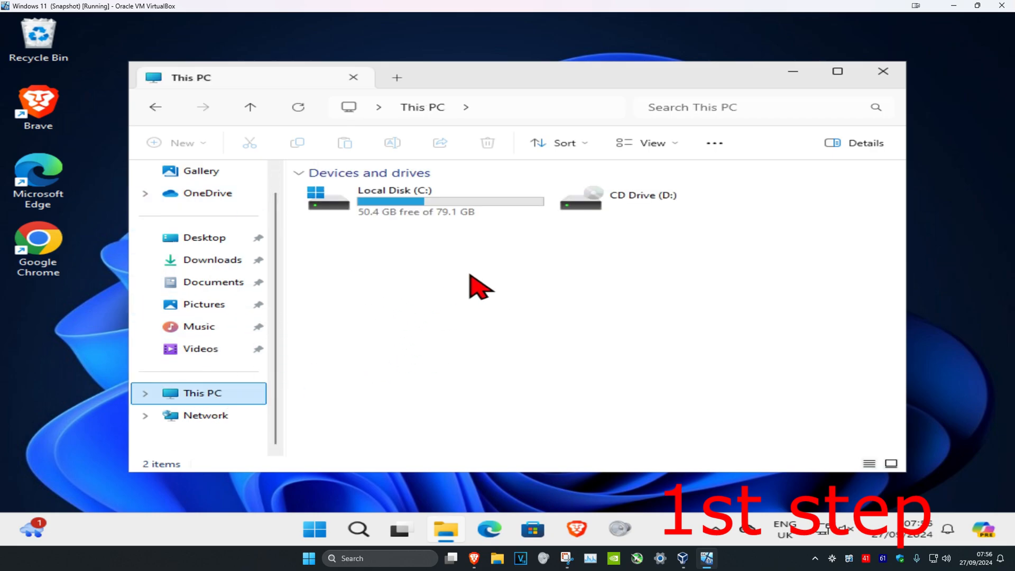
mouse_move(330, 201)
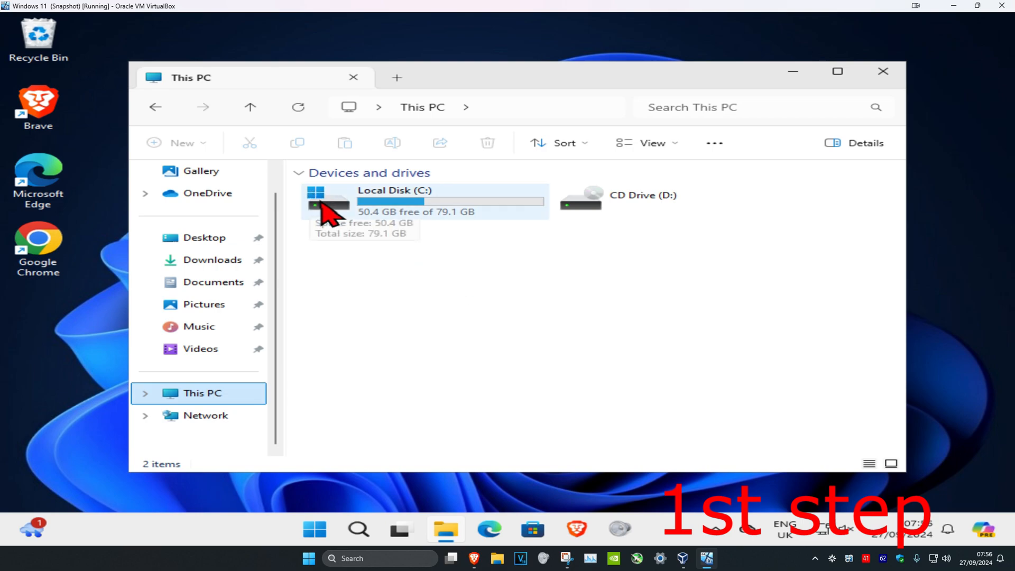
left_click(394, 201)
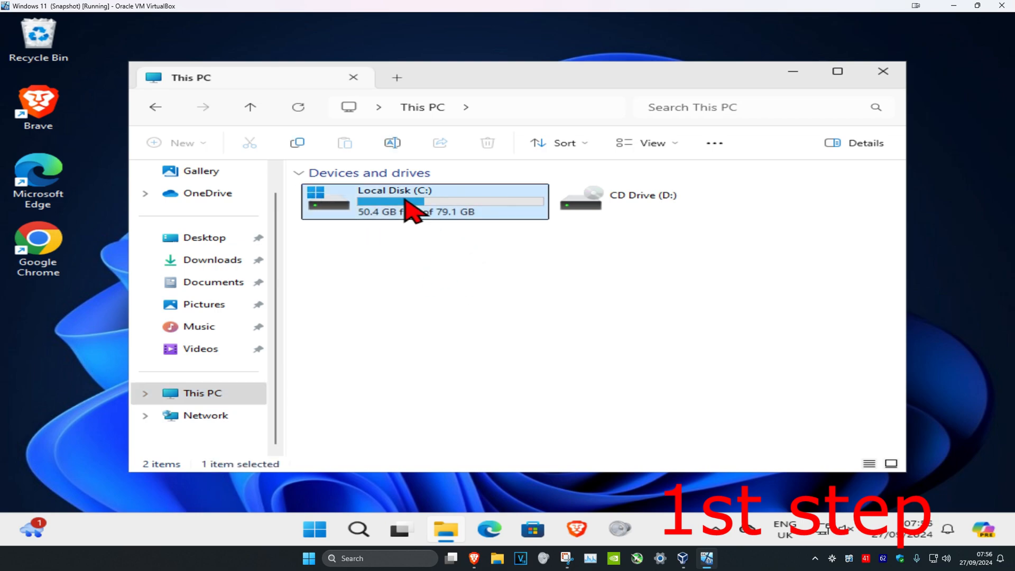
double_click(424, 201)
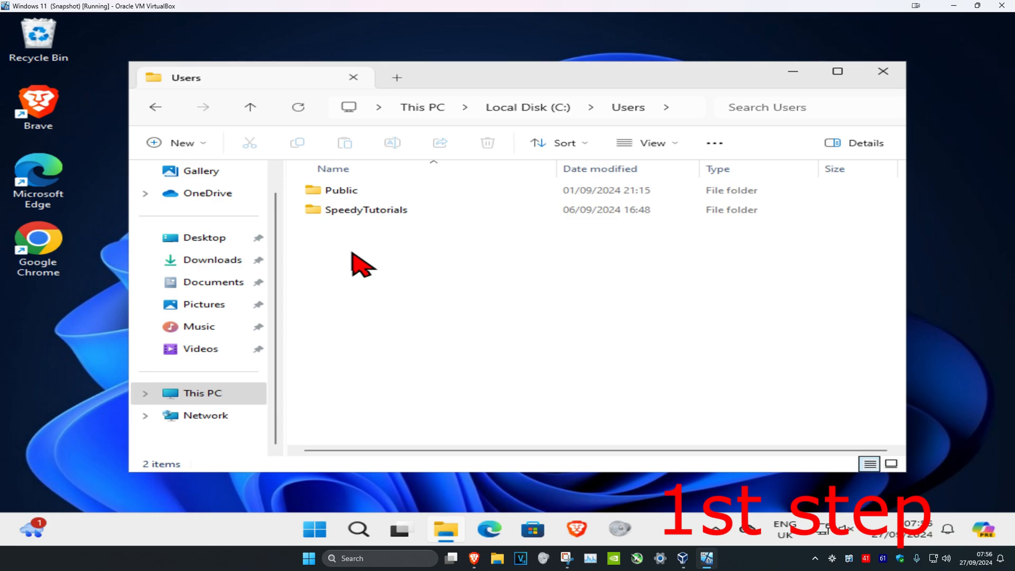
double_click(367, 209)
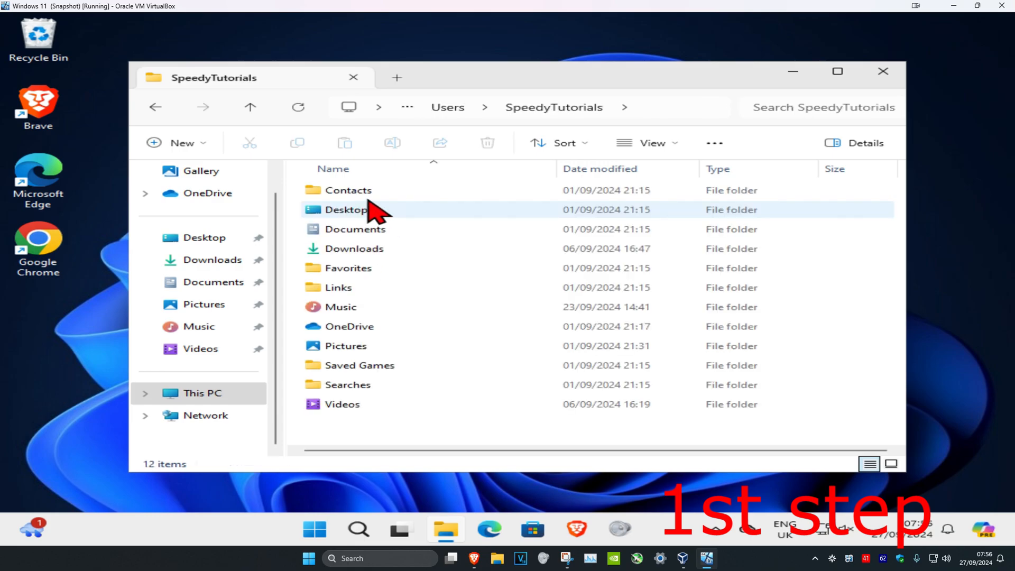
double_click(340, 307)
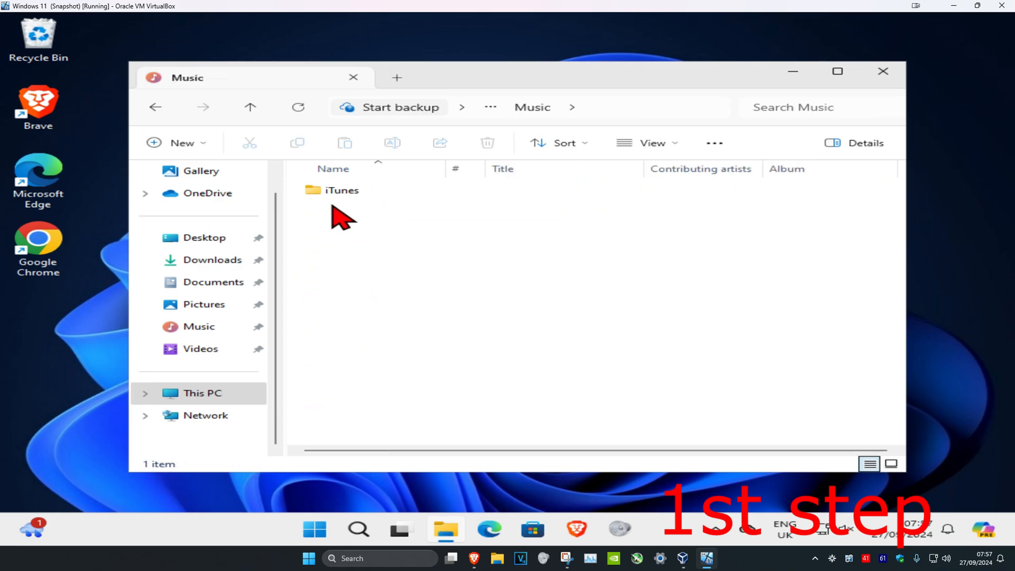
Select the iTunes folder in Music and copy it with Ctrl+C.
left_click(342, 189)
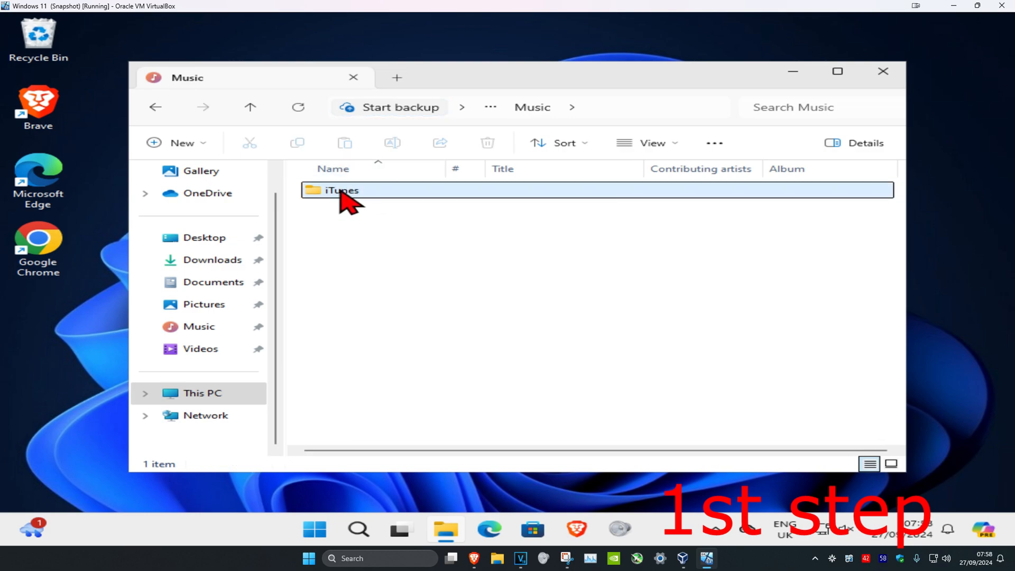
right_click(340, 190)
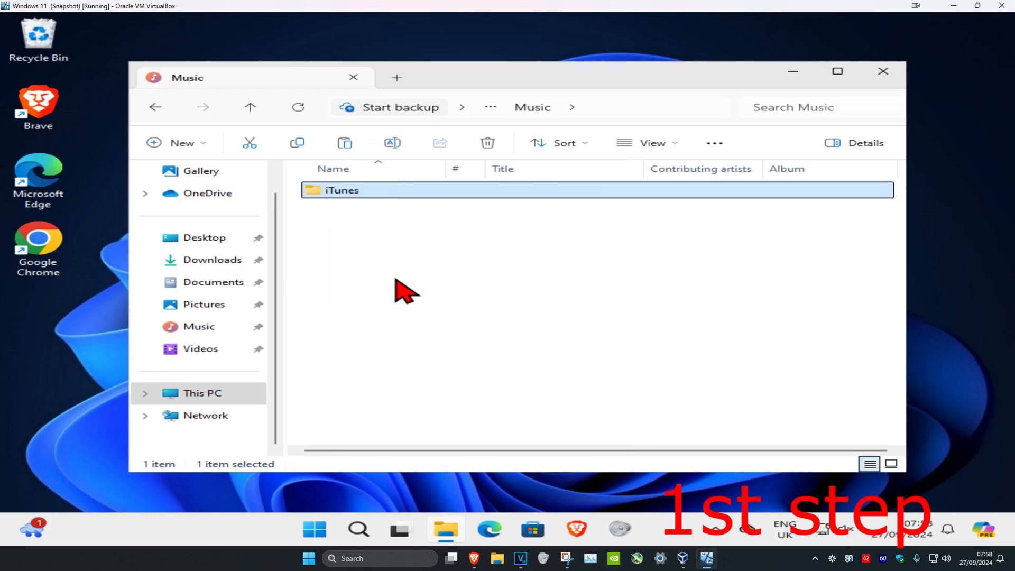
key("Ctrl+c")
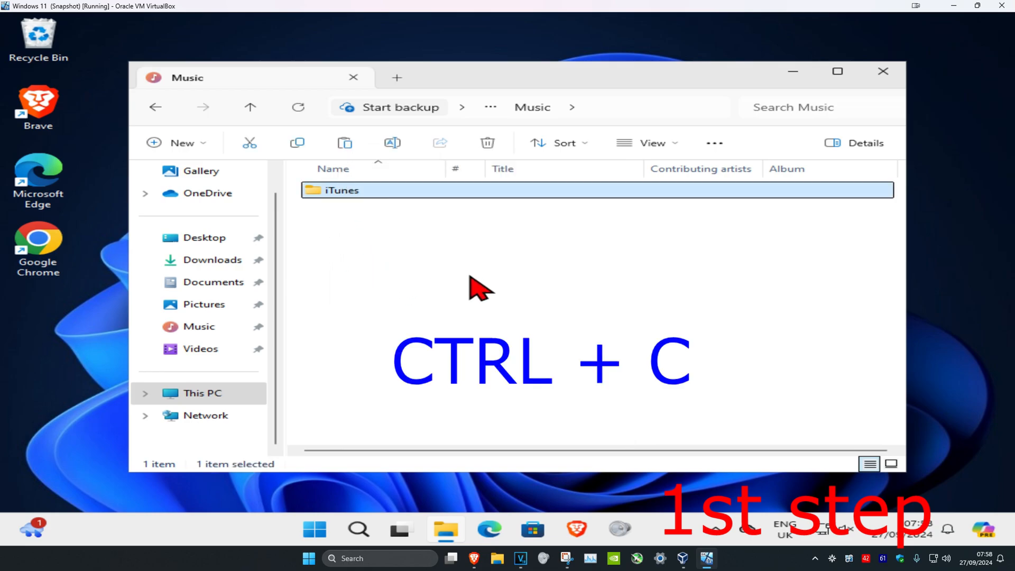
key("ctrl+c")
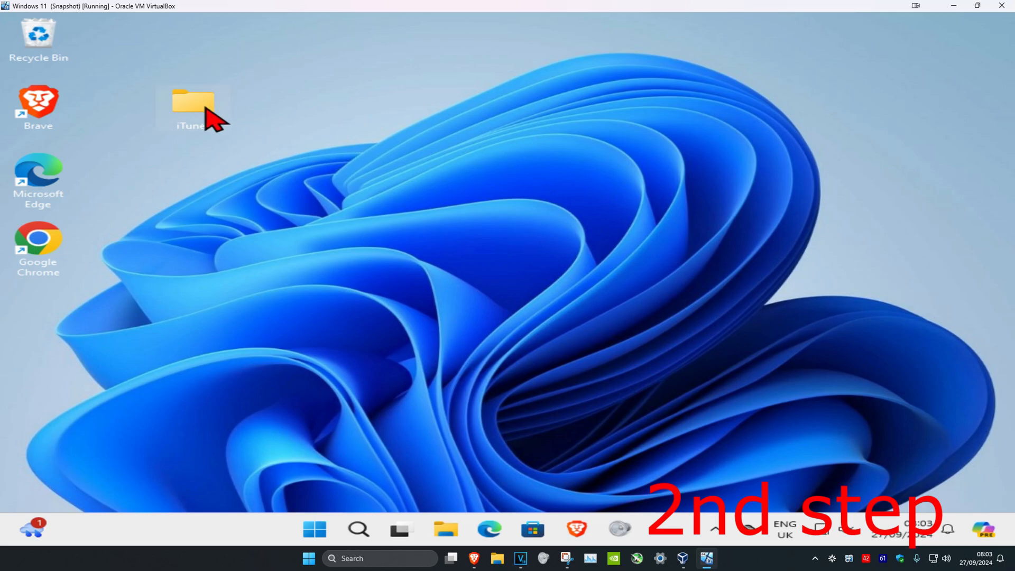
Reposition the iTunes copy on the desktop, then search 'file' and relaunch File Explorer.
left_click_drag(193, 104, 271, 104)
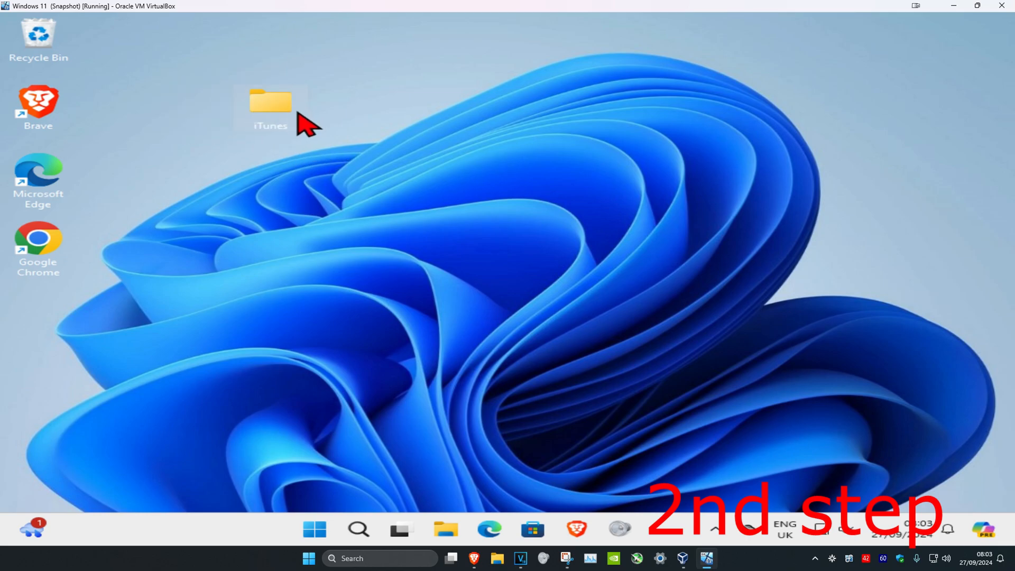
mouse_move(498, 175)
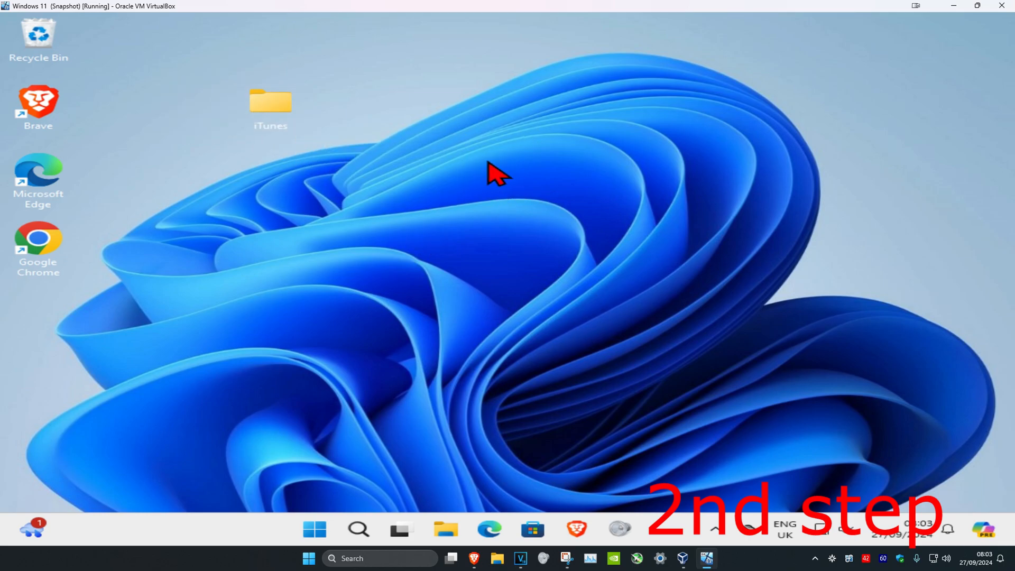
mouse_move(440, 119)
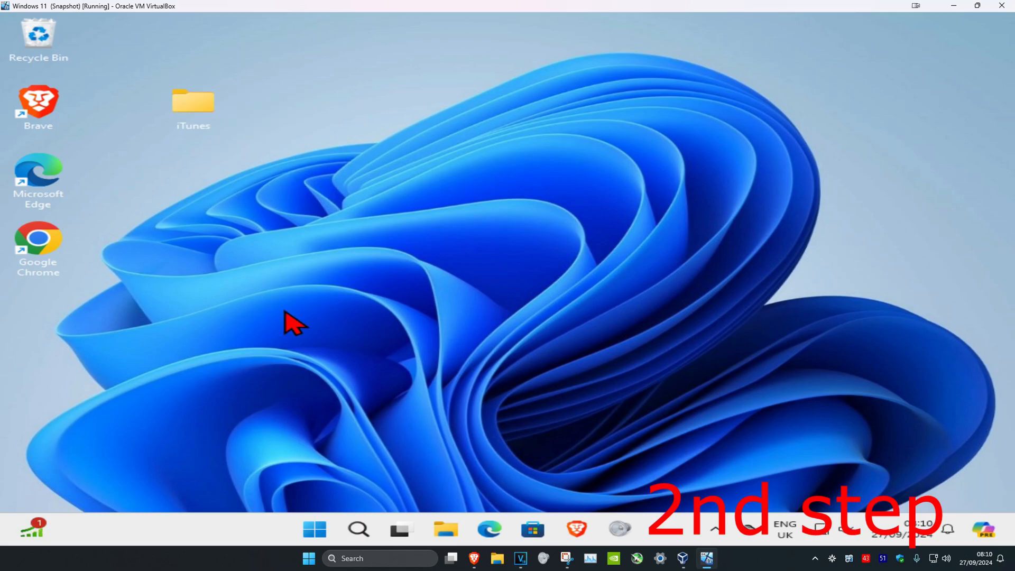
type("file")
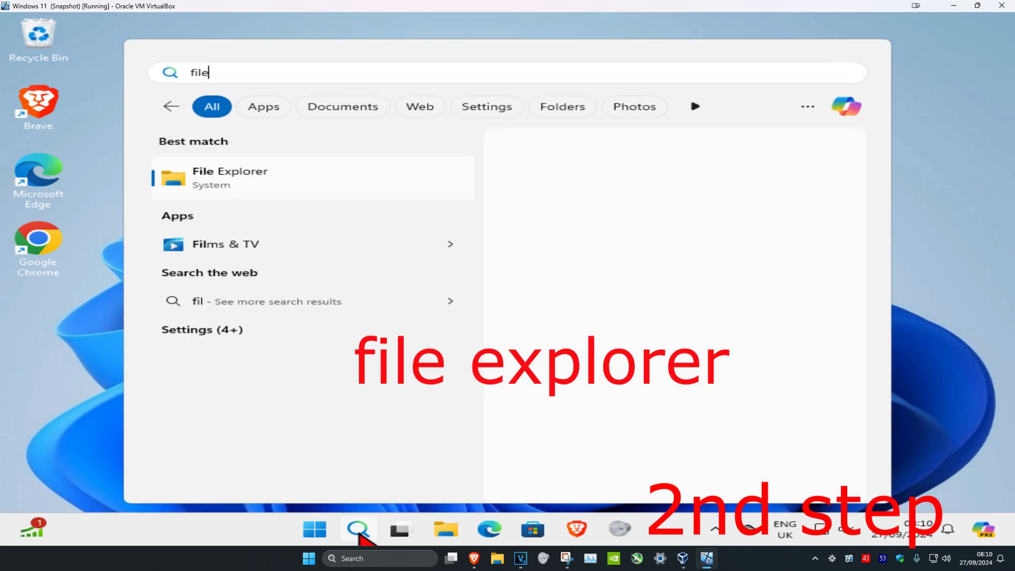
left_click(230, 178)
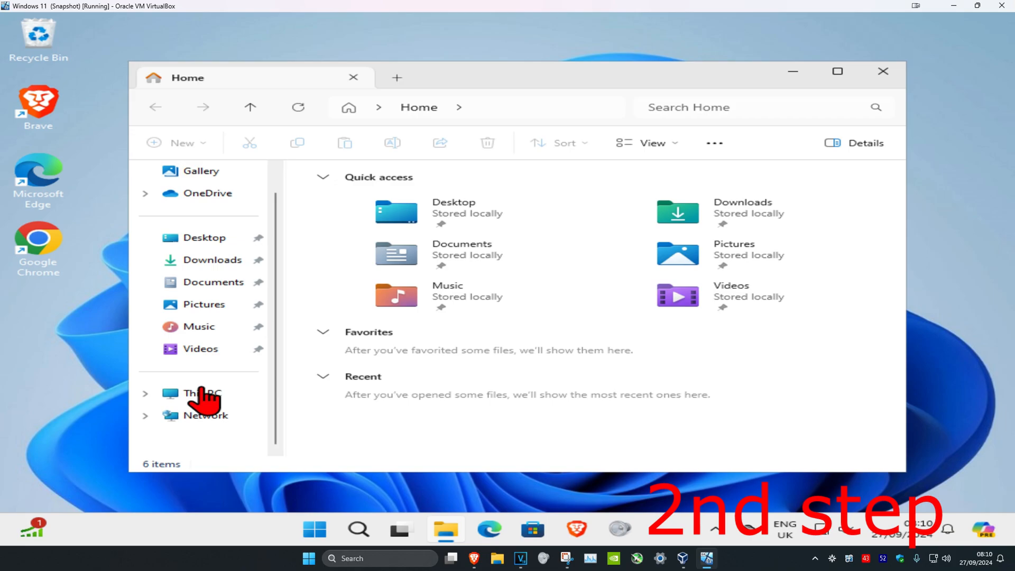
Browse again from This PC into SpeedyTutorials > Music holding the original iTunes folder.
left_click(201, 394)
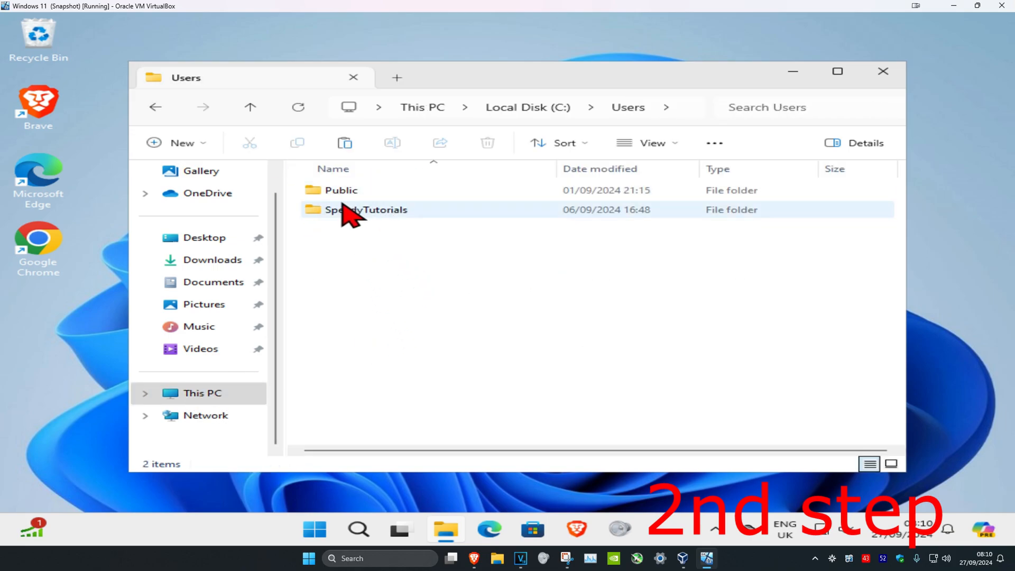
double_click(365, 210)
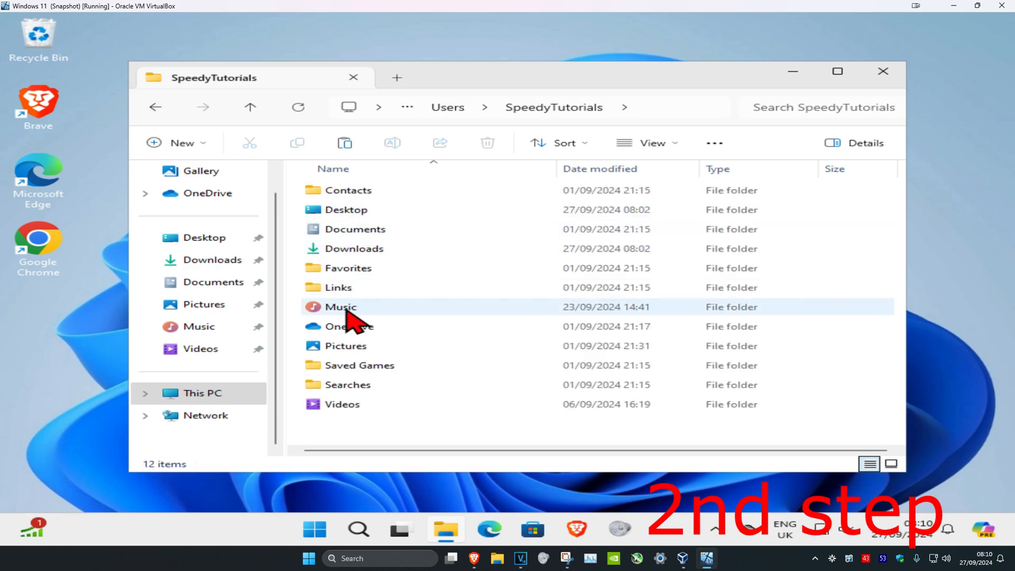
double_click(339, 307)
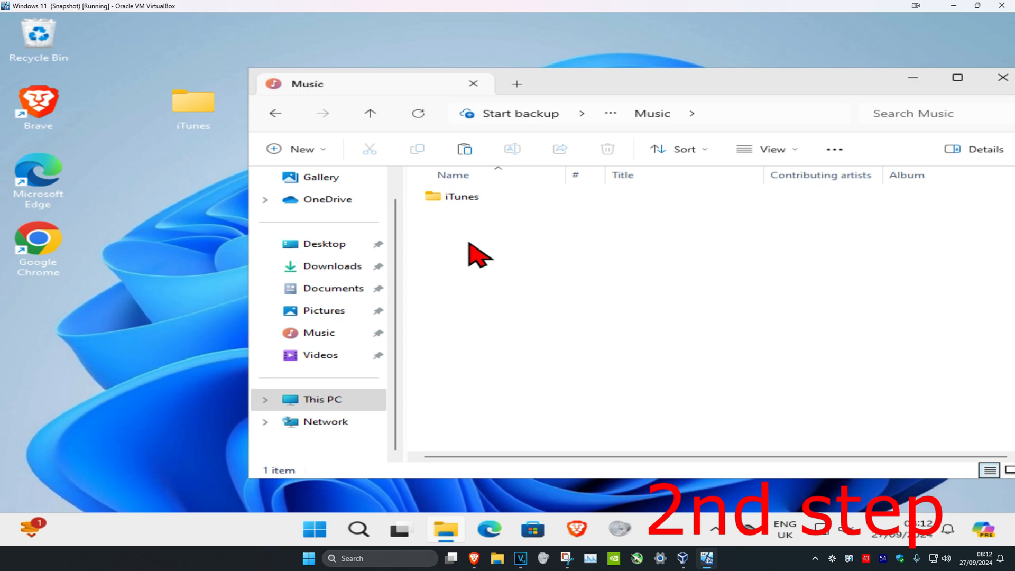
left_click(462, 197)
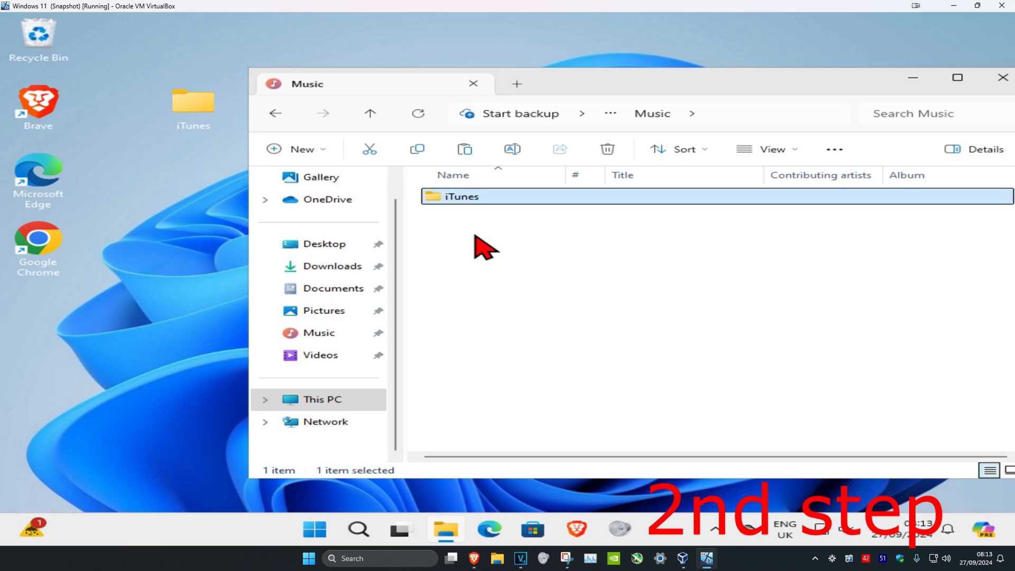
mouse_move(494, 213)
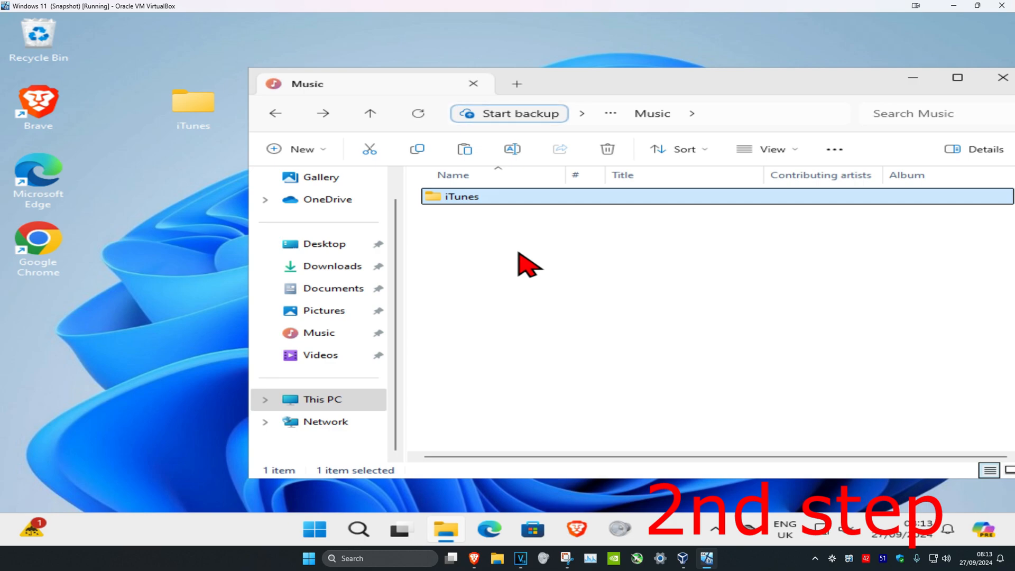
mouse_move(531, 232)
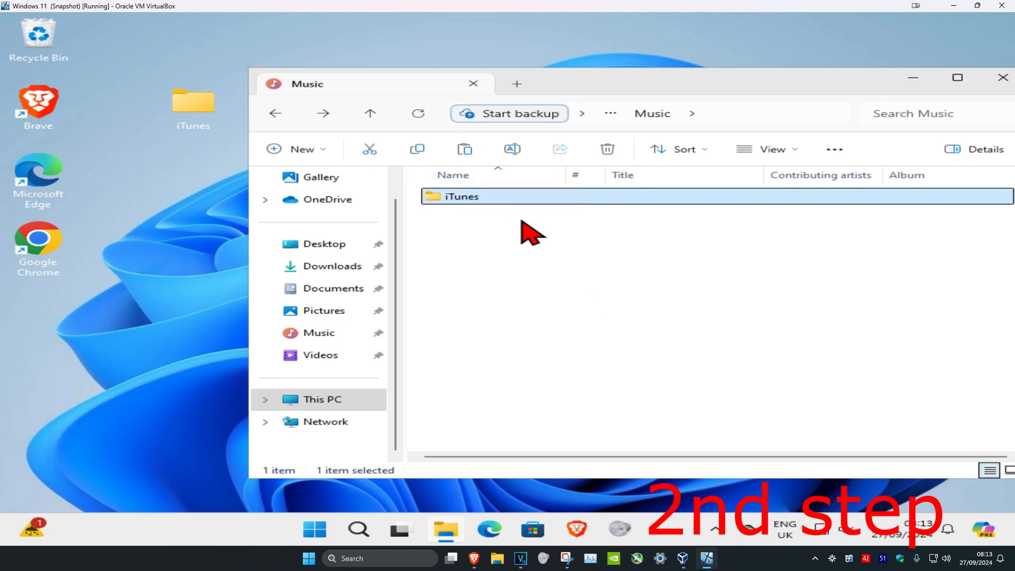